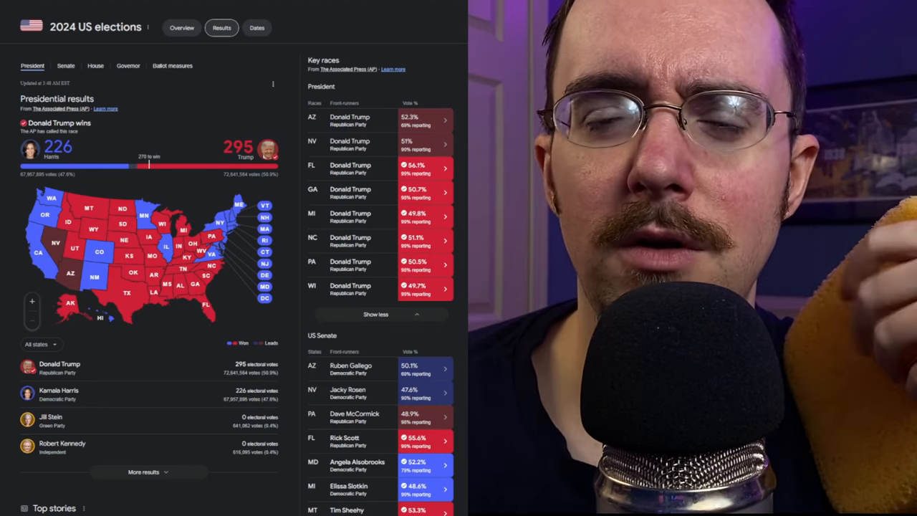
{"action": "scroll", "scroll_direction": "down", "scroll_amount": 3}
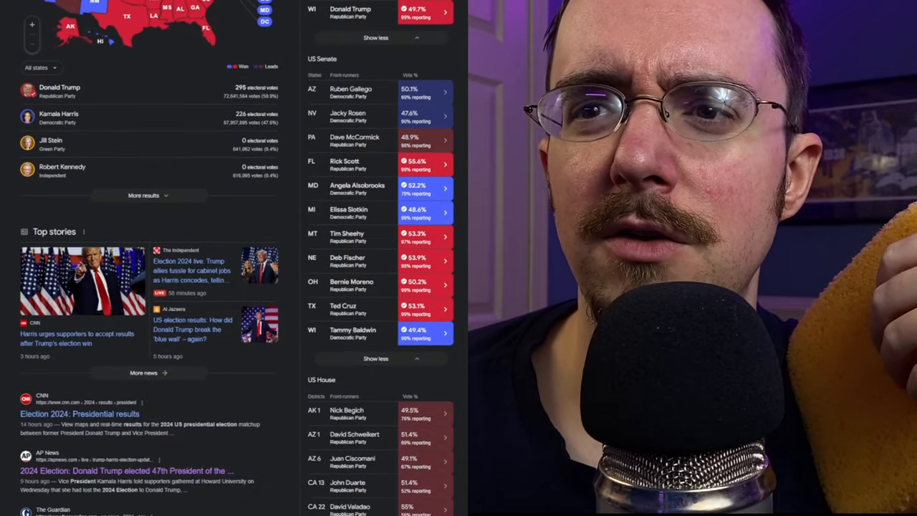
{"action": "scroll", "scroll_direction": "down", "scroll_amount": 3}
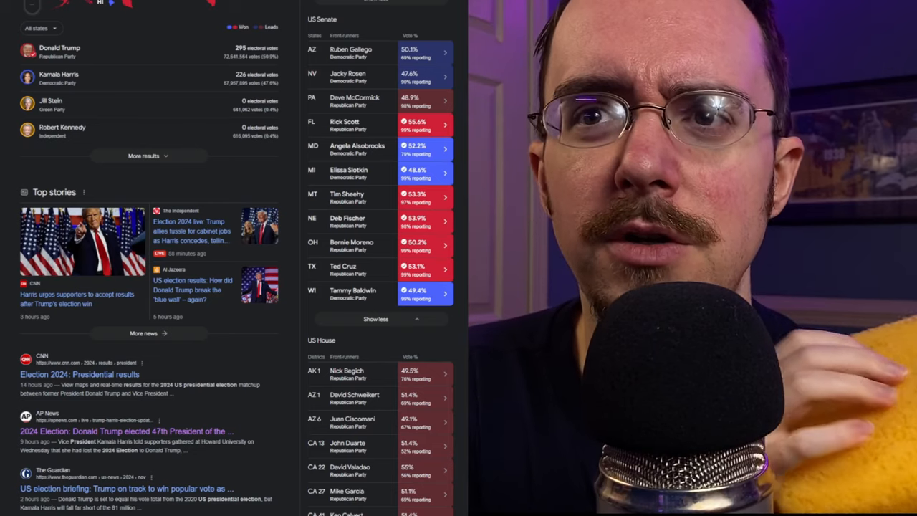
{"action": "scroll", "scroll_direction": "up", "scroll_amount": 3}
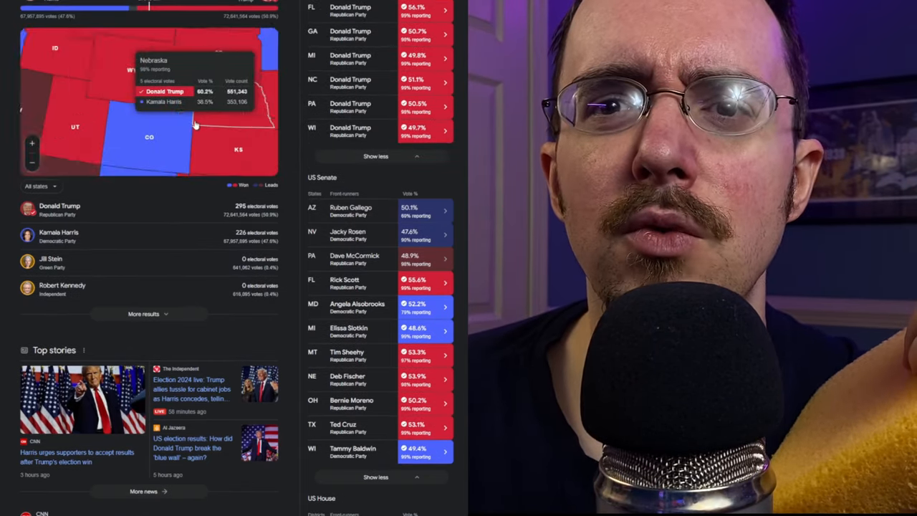
{"action": "scroll", "scroll_direction": "up", "scroll_amount": 3}
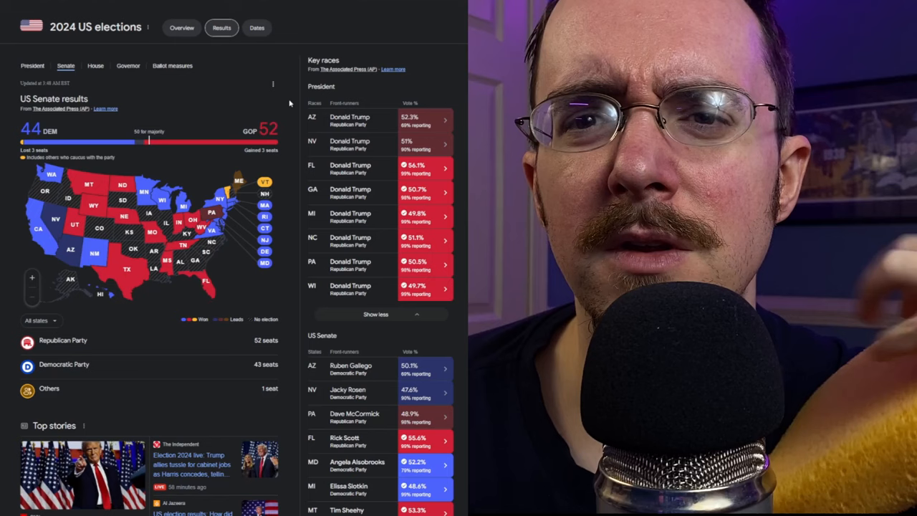
{"action": "scroll", "scroll_direction": "down", "scroll_amount": 3}
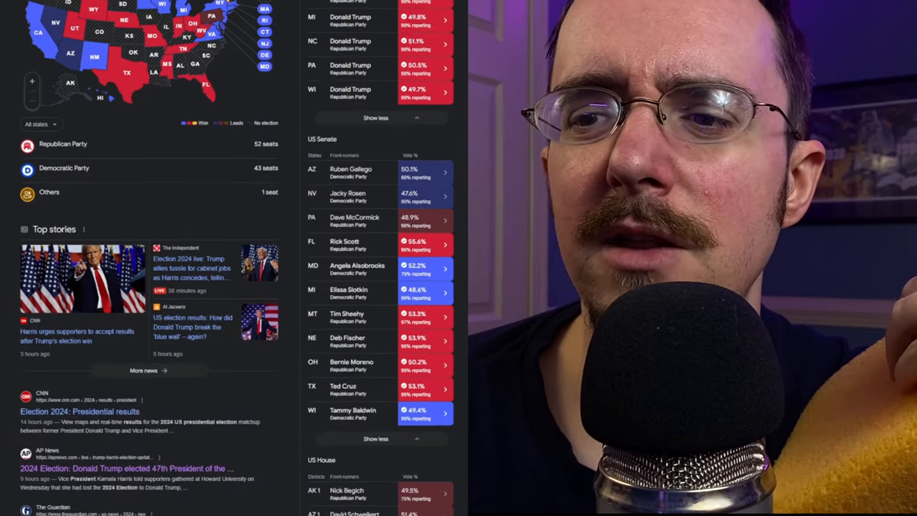
{"action": "scroll", "scroll_direction": "down", "scroll_amount": 3}
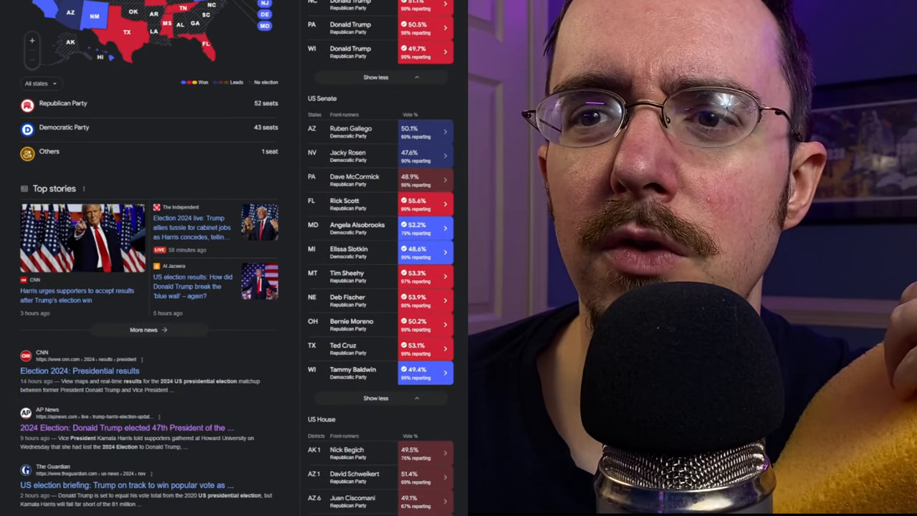
{"action": "scroll", "scroll_direction": "up", "scroll_amount": 3}
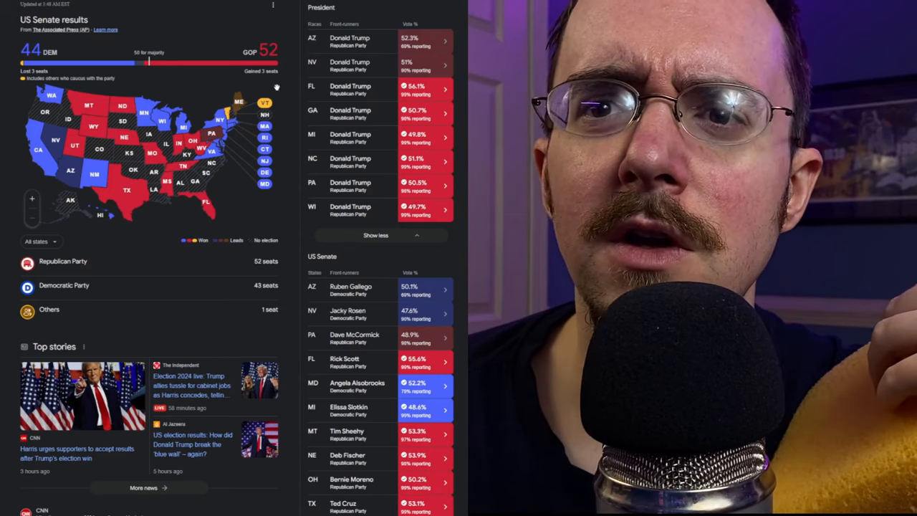
{"action": "mouse_move", "coordinate": [236, 101]}
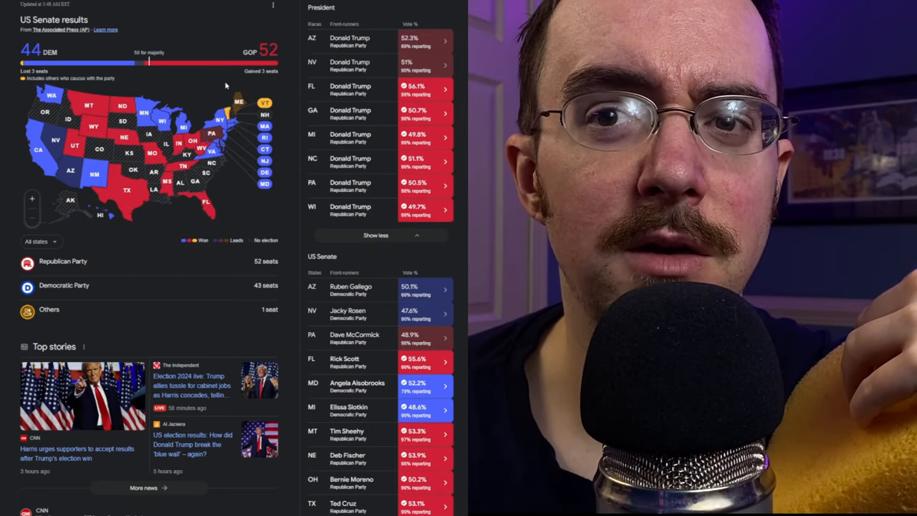
{"action": "mouse_move", "coordinate": [265, 103]}
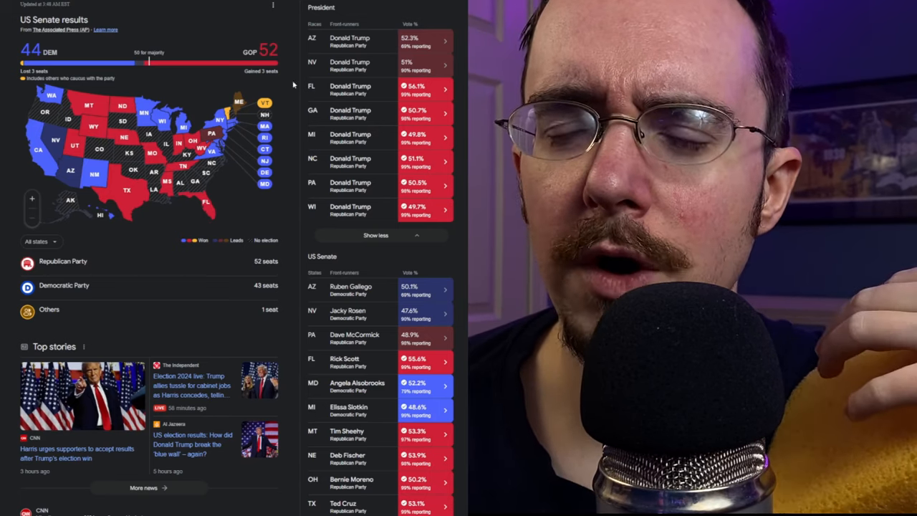
{"action": "scroll", "scroll_direction": "down", "scroll_amount": 3}
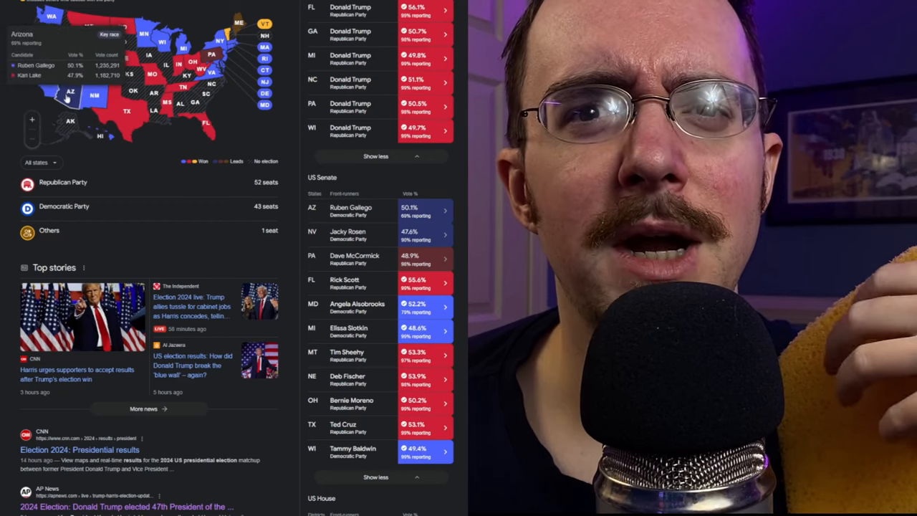
{"action": "mouse_move", "coordinate": [50, 54]}
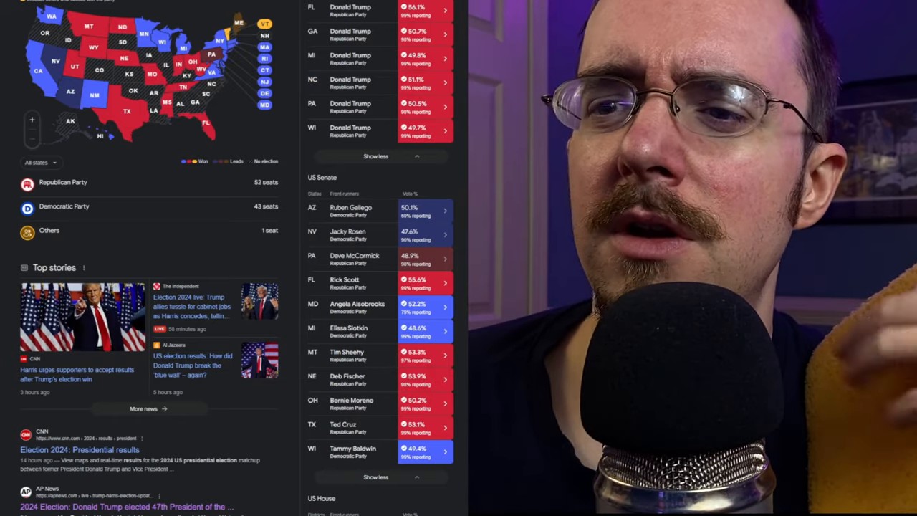
{"action": "scroll", "scroll_direction": "down", "scroll_amount": 3}
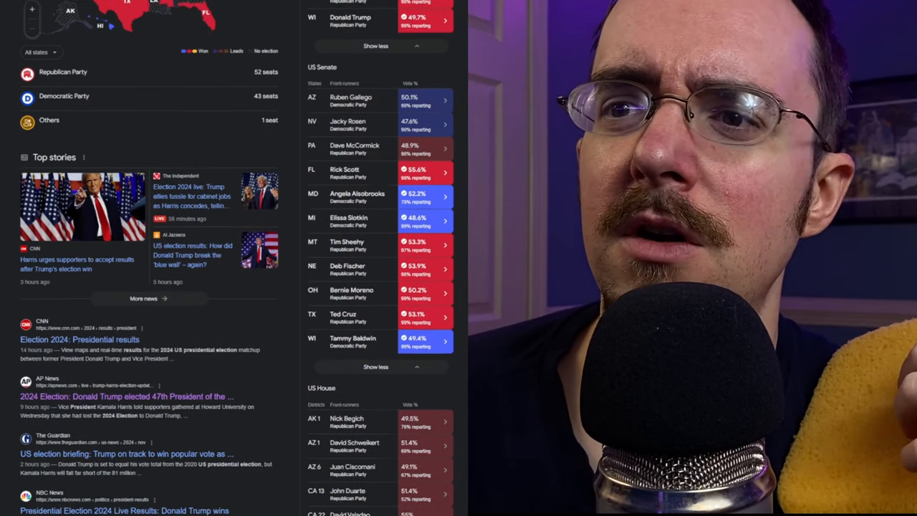
{"action": "scroll", "scroll_direction": "up", "scroll_amount": 3}
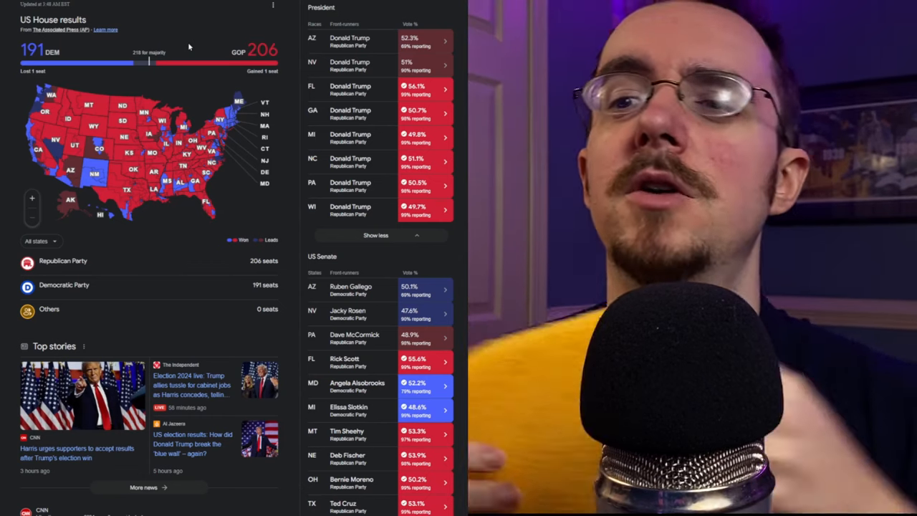
{"action": "scroll", "scroll_direction": "down", "scroll_amount": 3}
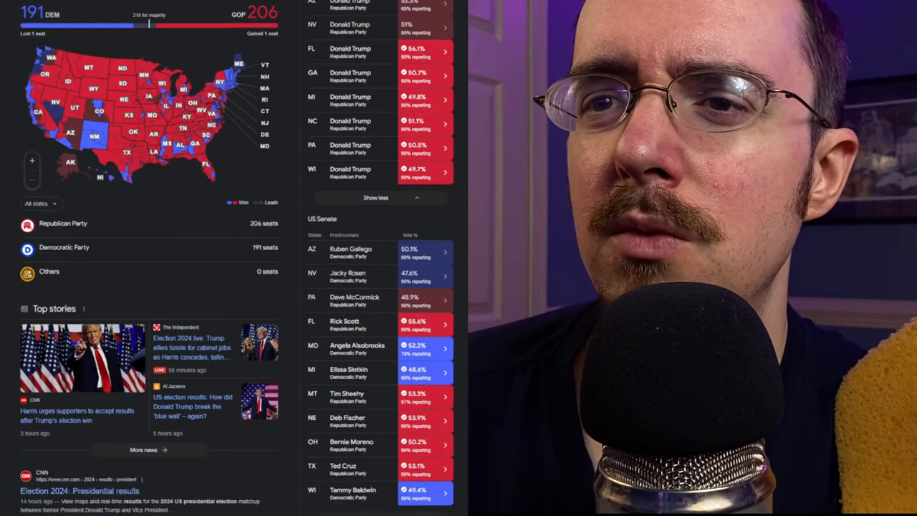
{"action": "scroll", "scroll_direction": "down", "scroll_amount": 3}
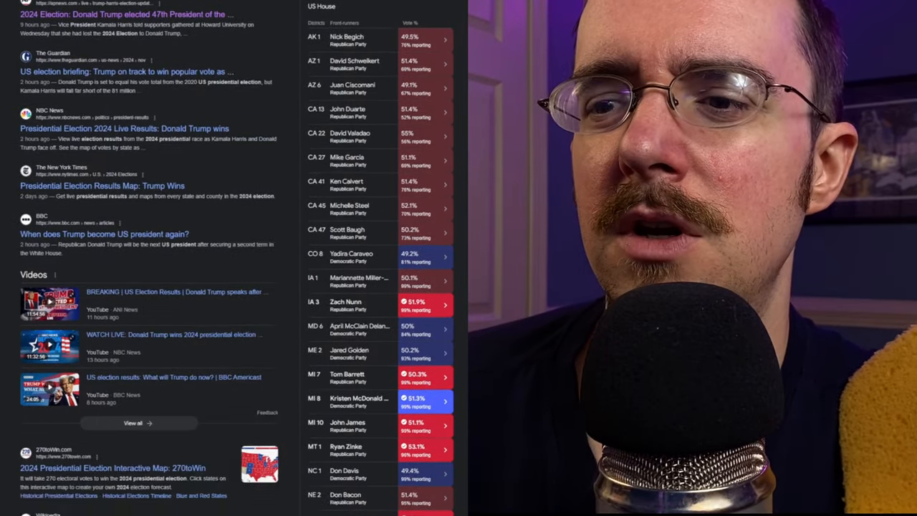
{"action": "scroll", "scroll_direction": "down", "scroll_amount": 3}
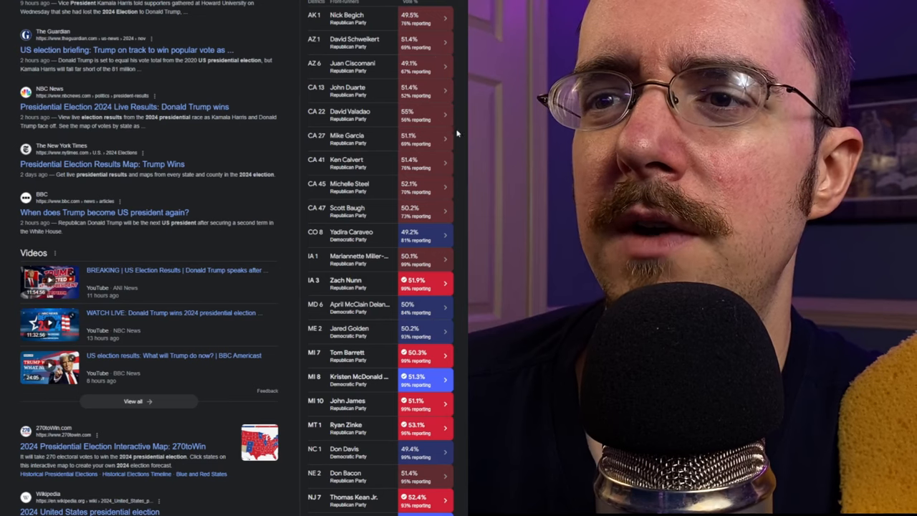
{"action": "mouse_move", "coordinate": [443, 245]}
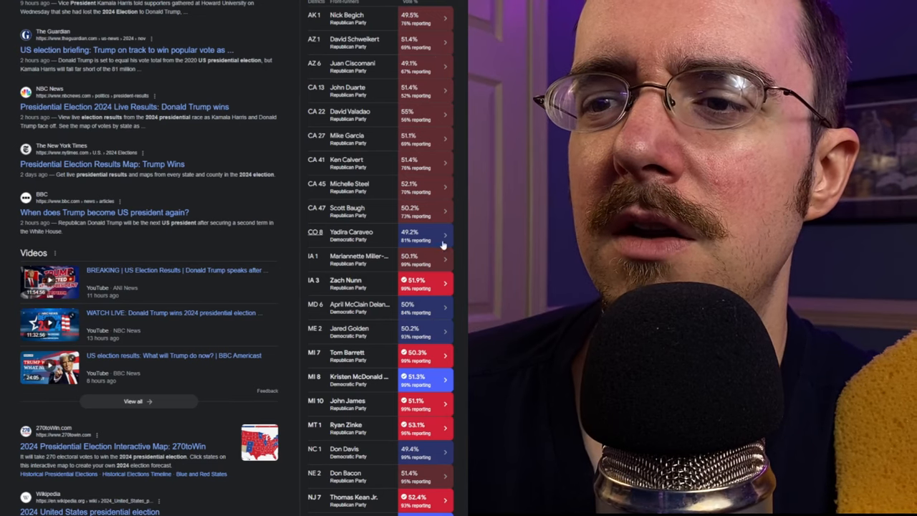
{"action": "scroll", "scroll_direction": "down", "scroll_amount": 3}
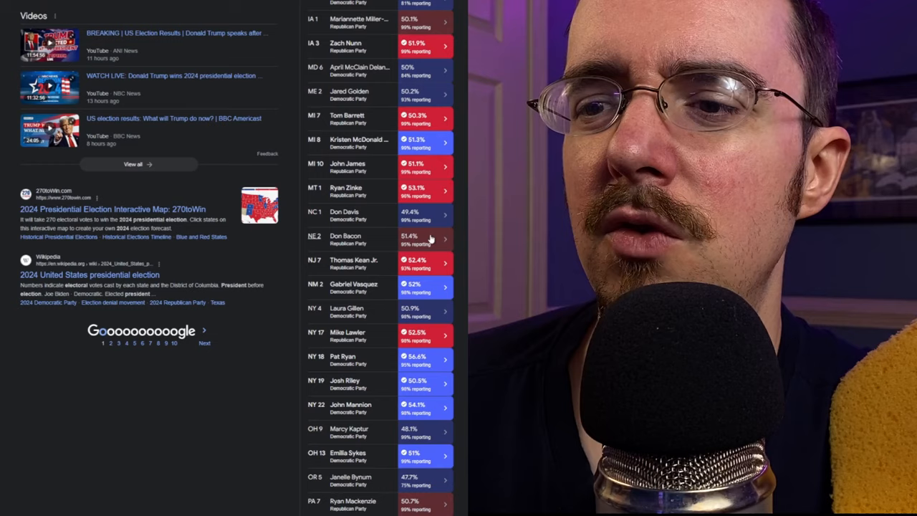
{"action": "scroll", "scroll_direction": "down", "scroll_amount": 3}
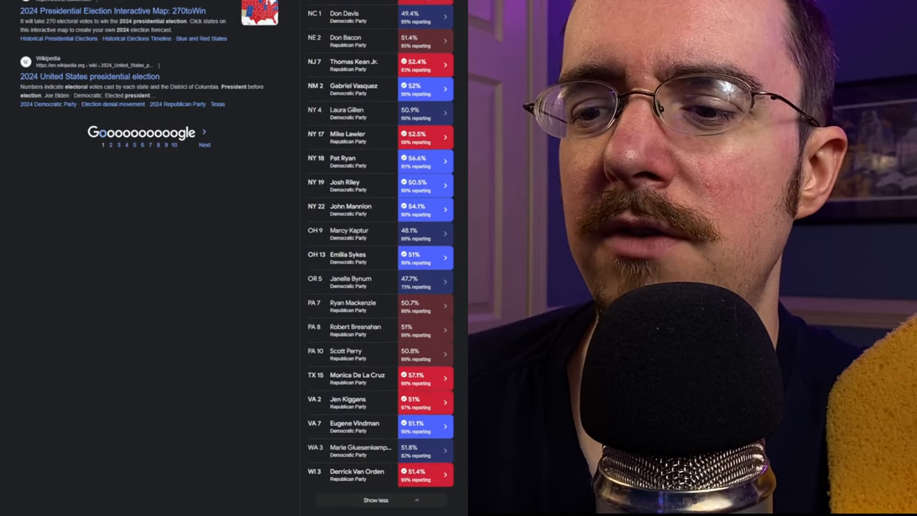
{"action": "scroll", "scroll_direction": "down", "scroll_amount": 3}
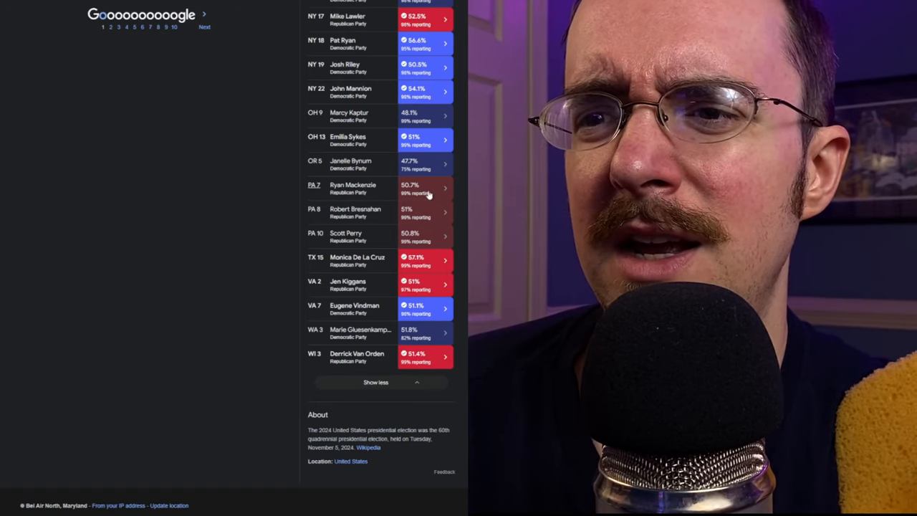
{"action": "mouse_move", "coordinate": [424, 241]}
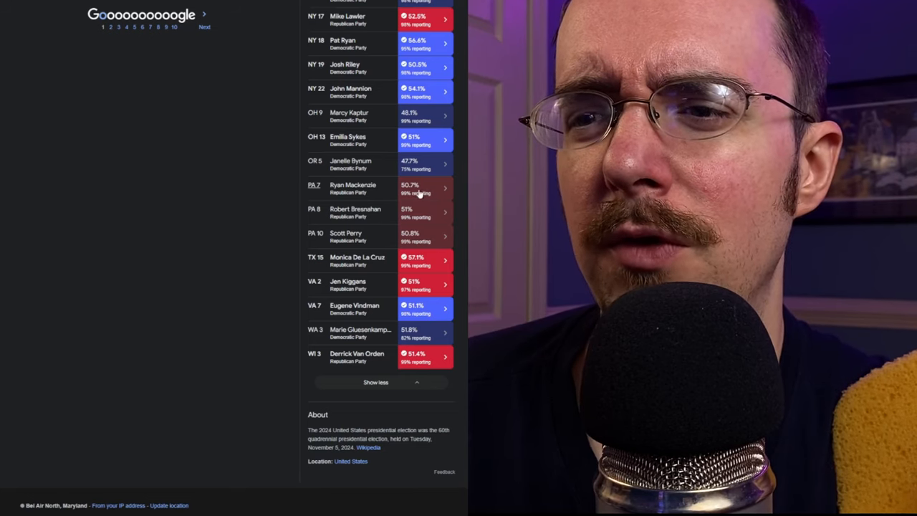
{"action": "mouse_move", "coordinate": [418, 189]}
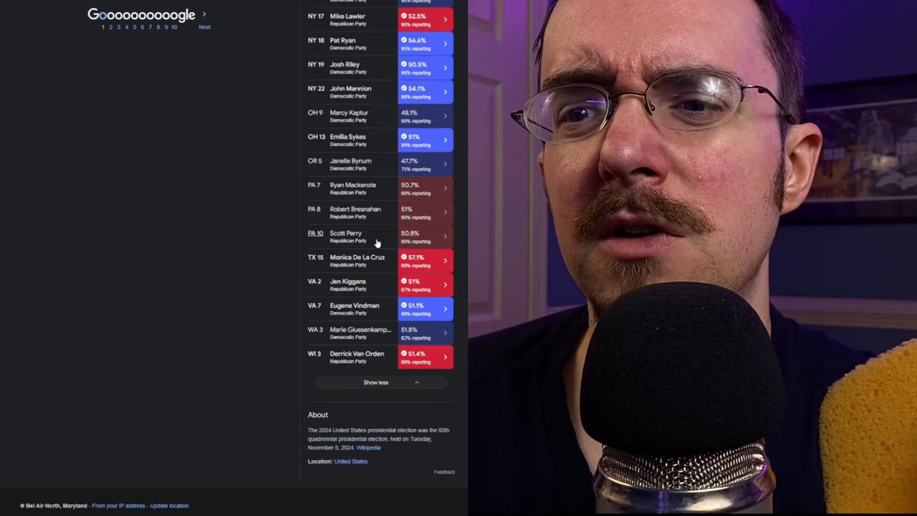
{"action": "mouse_move", "coordinate": [369, 198]}
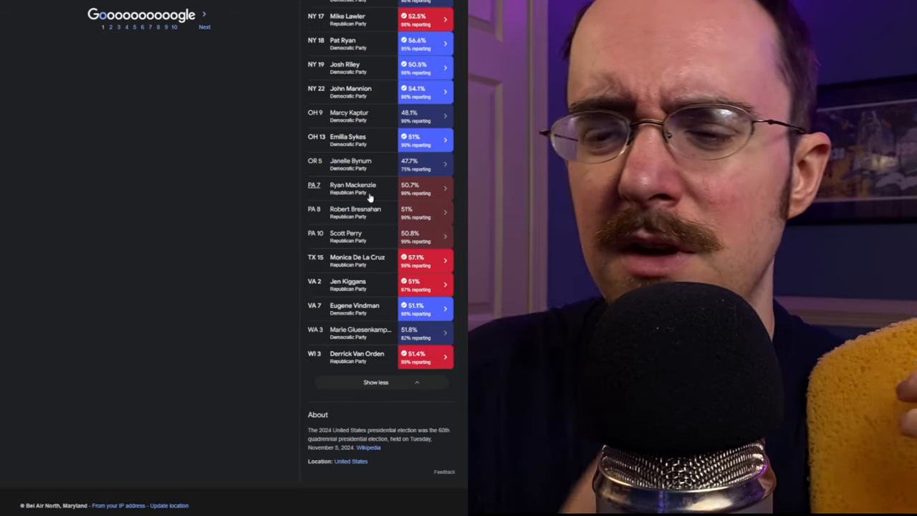
{"action": "mouse_move", "coordinate": [358, 336]}
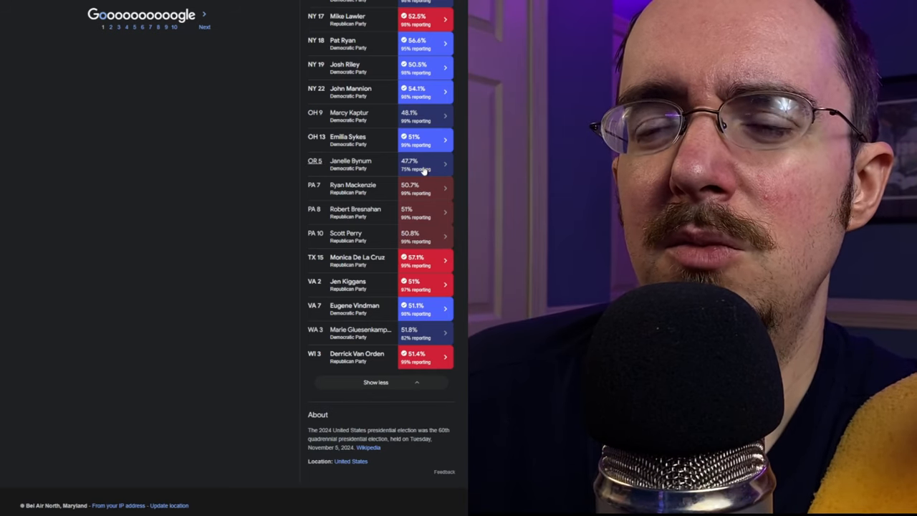
{"action": "mouse_move", "coordinate": [455, 169]}
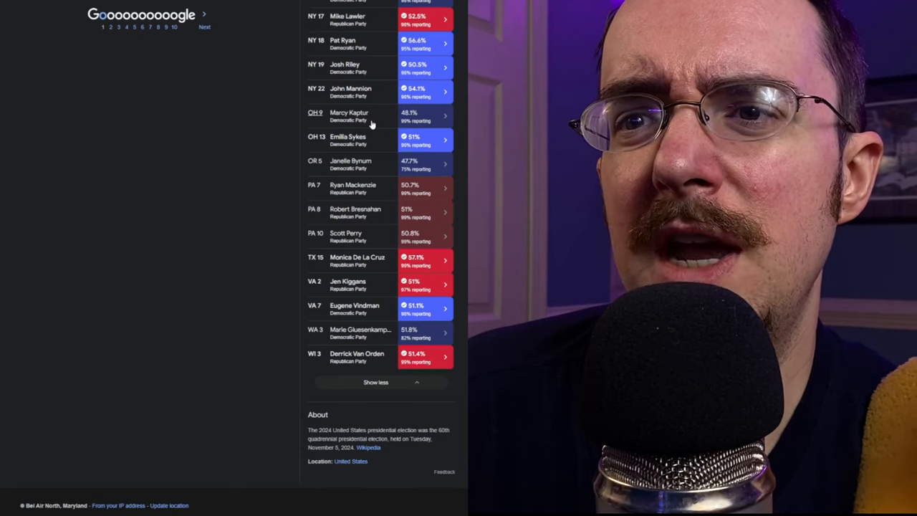
{"action": "mouse_move", "coordinate": [378, 123]}
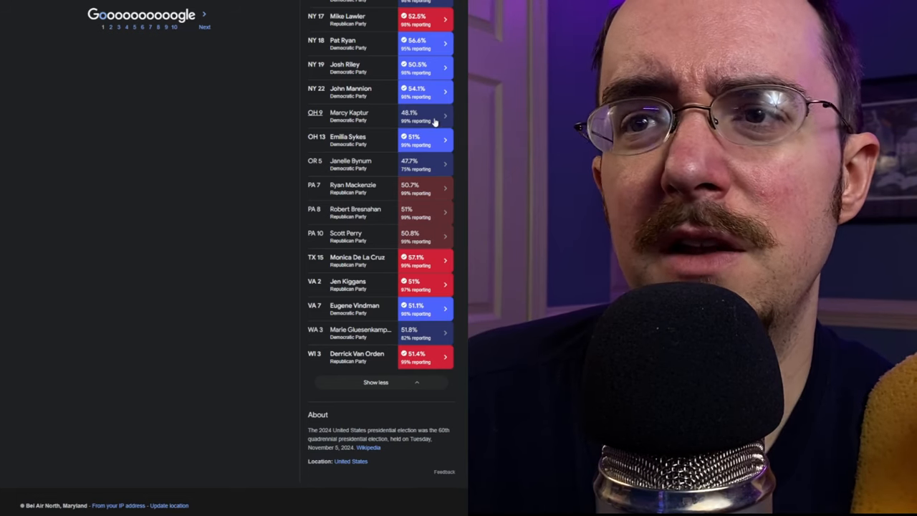
{"action": "scroll", "scroll_direction": "up", "scroll_amount": 3}
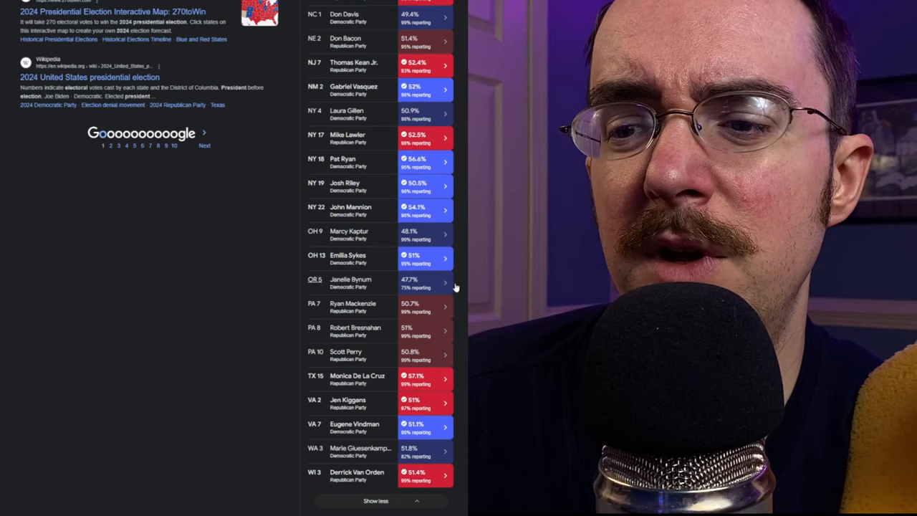
{"action": "scroll", "scroll_direction": "up", "scroll_amount": 3}
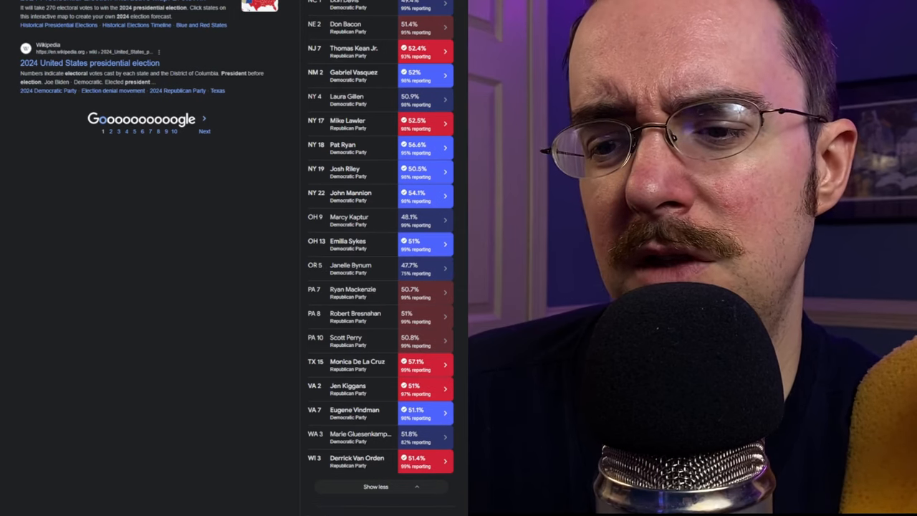
{"action": "scroll", "scroll_direction": "down", "scroll_amount": 3}
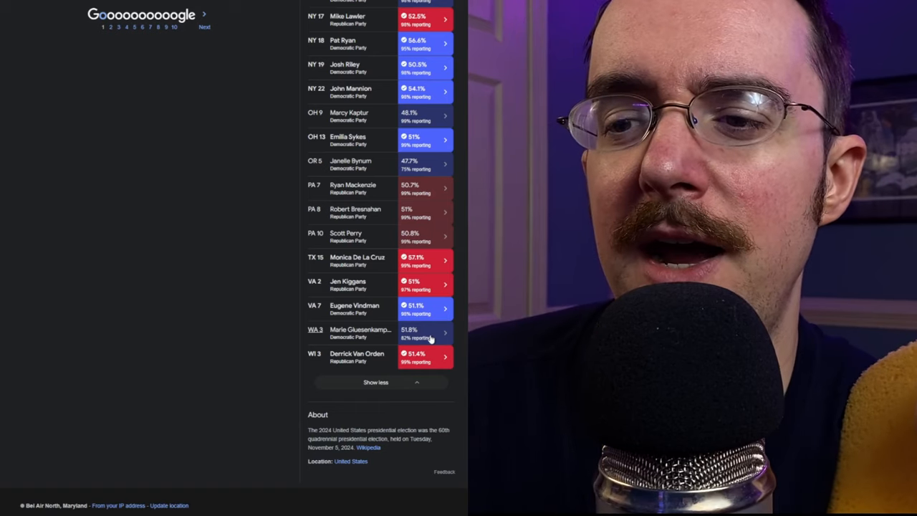
{"action": "mouse_move", "coordinate": [298, 324]}
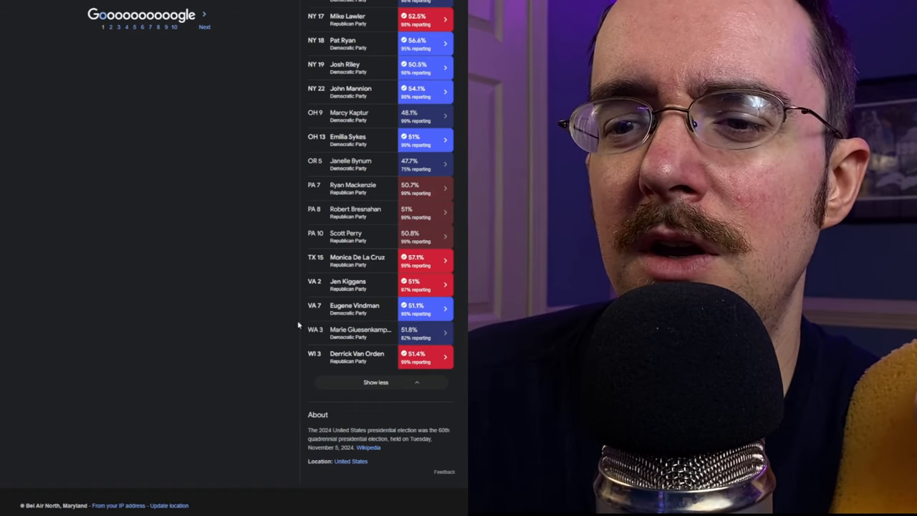
{"action": "mouse_move", "coordinate": [369, 338]}
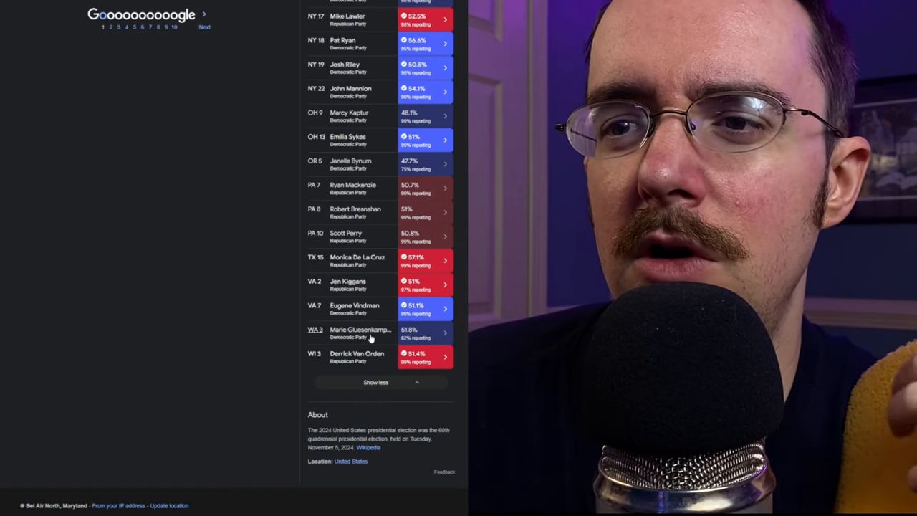
{"action": "scroll", "scroll_direction": "up", "scroll_amount": 3}
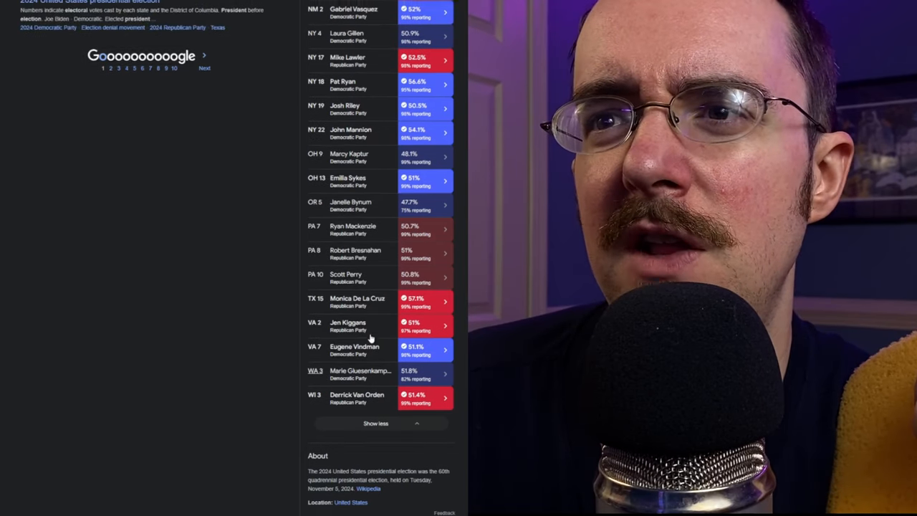
{"action": "scroll", "scroll_direction": "up", "scroll_amount": 3}
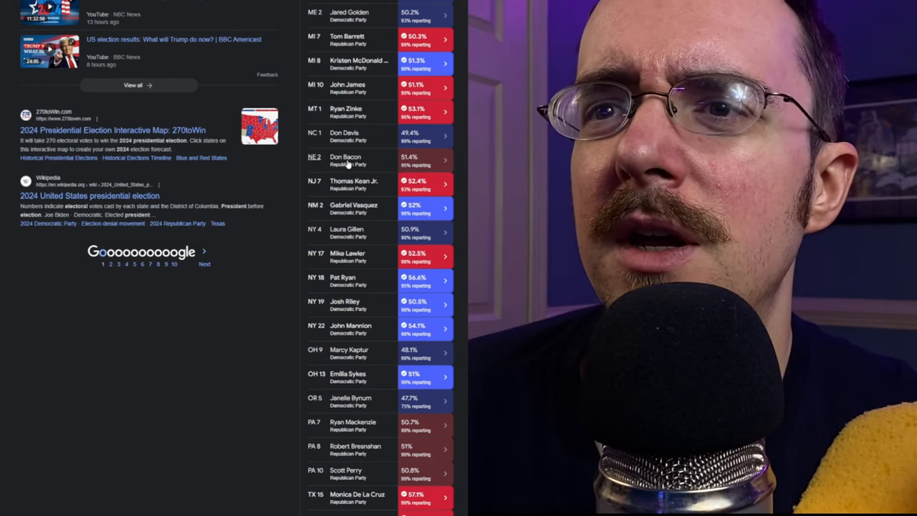
{"action": "scroll", "scroll_direction": "up", "scroll_amount": 3}
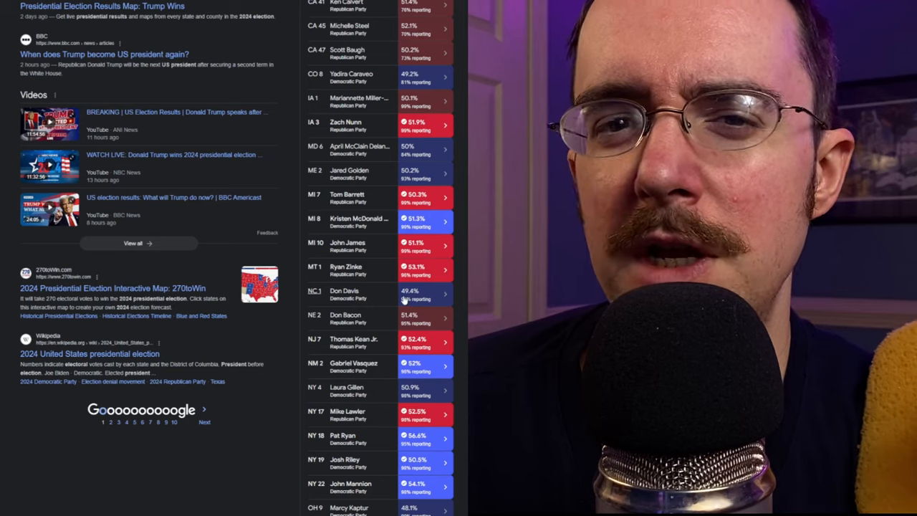
{"action": "scroll", "scroll_direction": "down", "scroll_amount": 3}
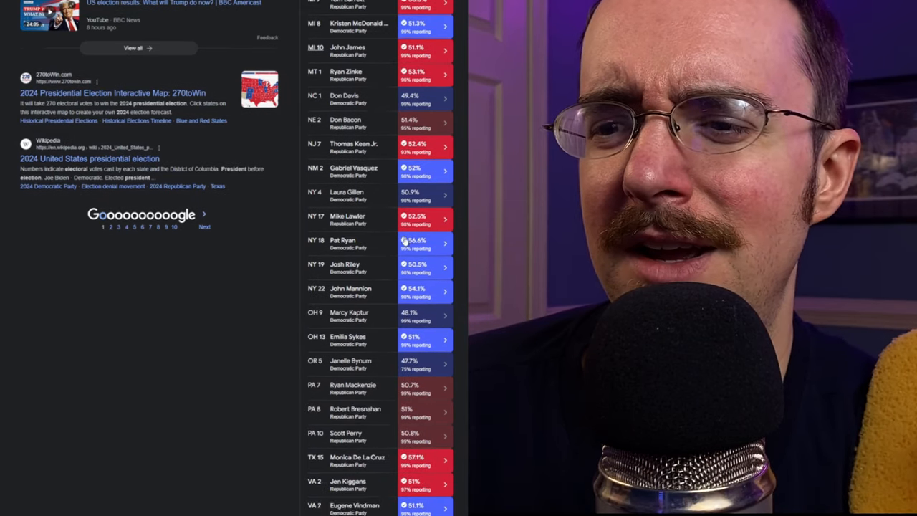
{"action": "scroll", "scroll_direction": "down", "scroll_amount": 3}
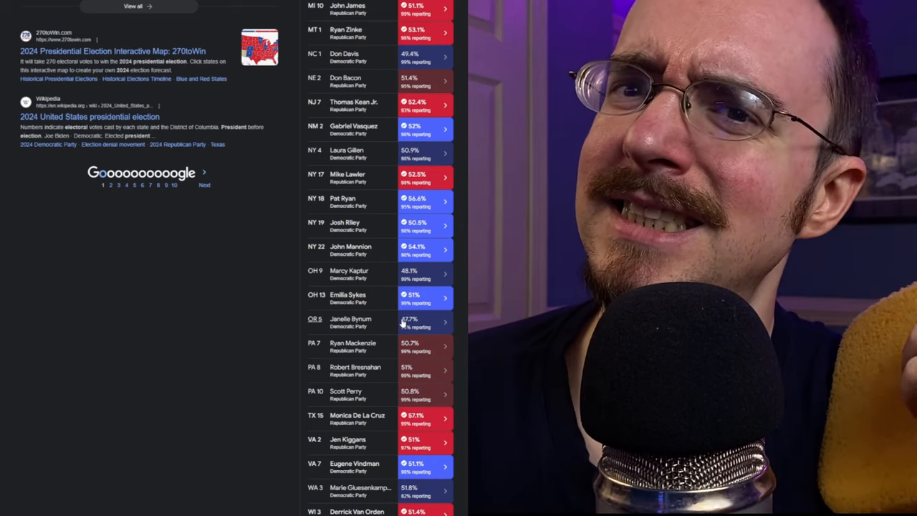
{"action": "scroll", "scroll_direction": "up", "scroll_amount": 3}
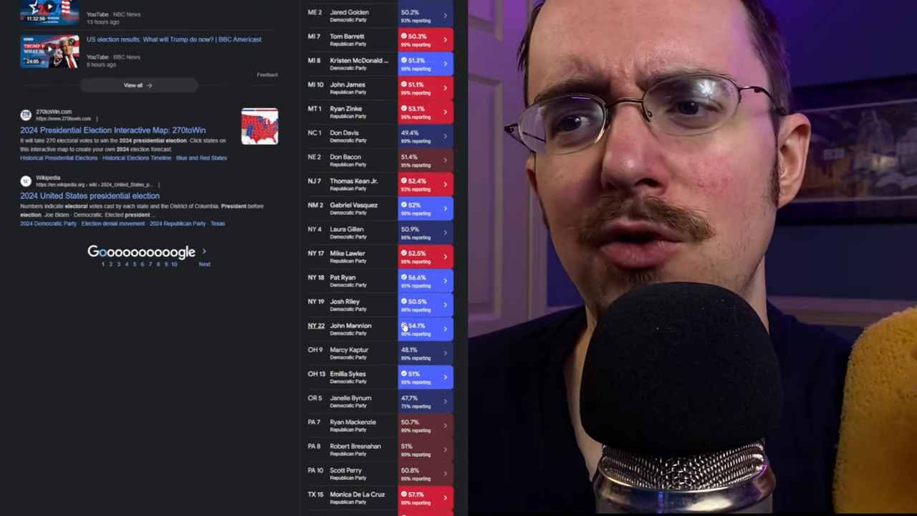
{"action": "scroll", "scroll_direction": "up", "scroll_amount": 3}
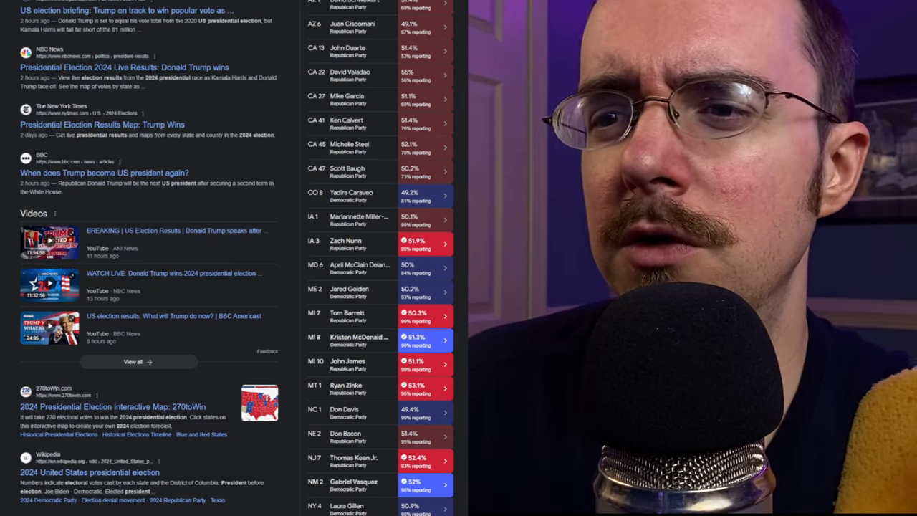
{"action": "scroll", "scroll_direction": "up", "scroll_amount": 3}
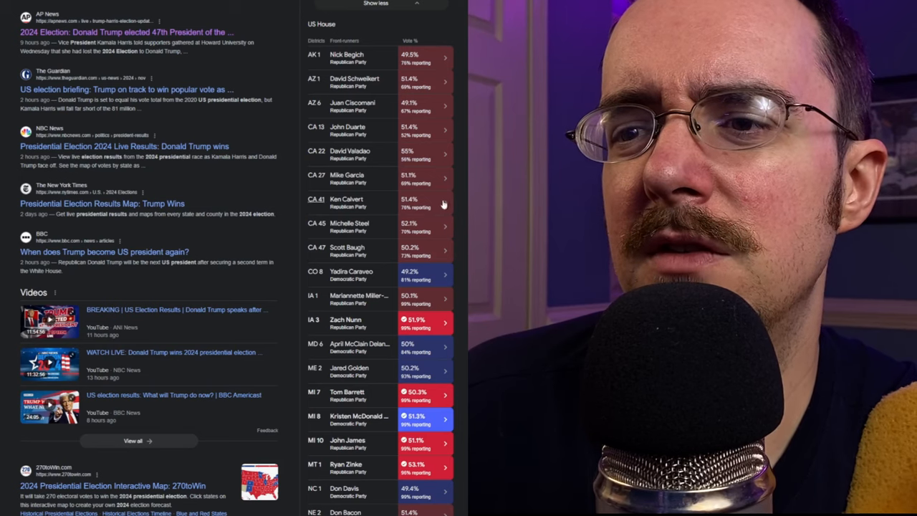
{"action": "mouse_move", "coordinate": [451, 310]}
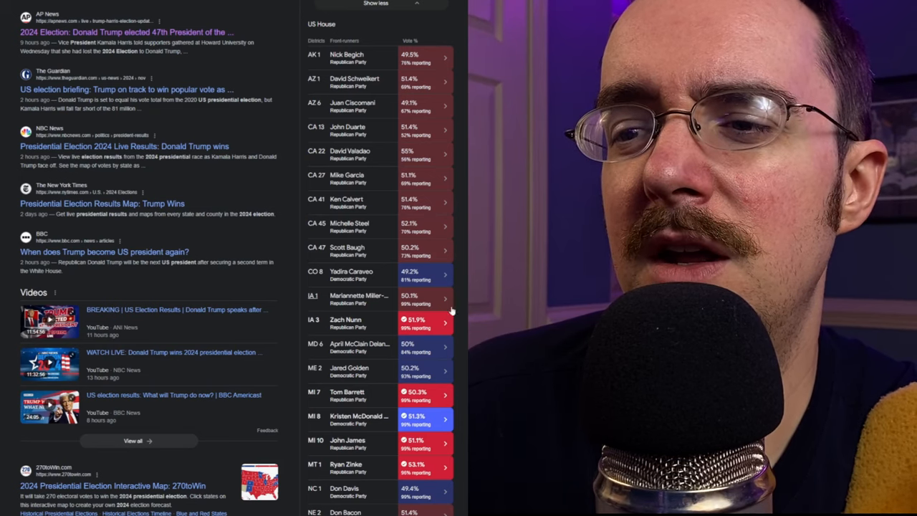
{"action": "mouse_move", "coordinate": [439, 192]}
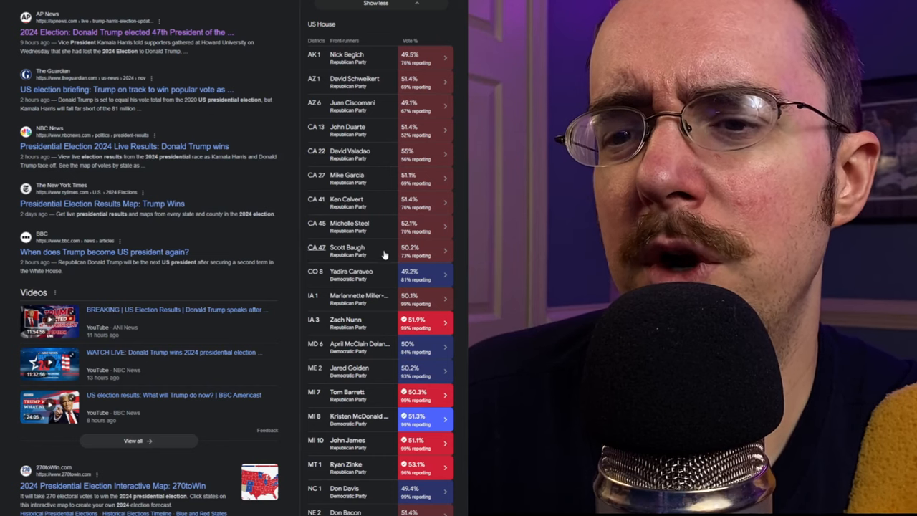
{"action": "mouse_move", "coordinate": [464, 60]}
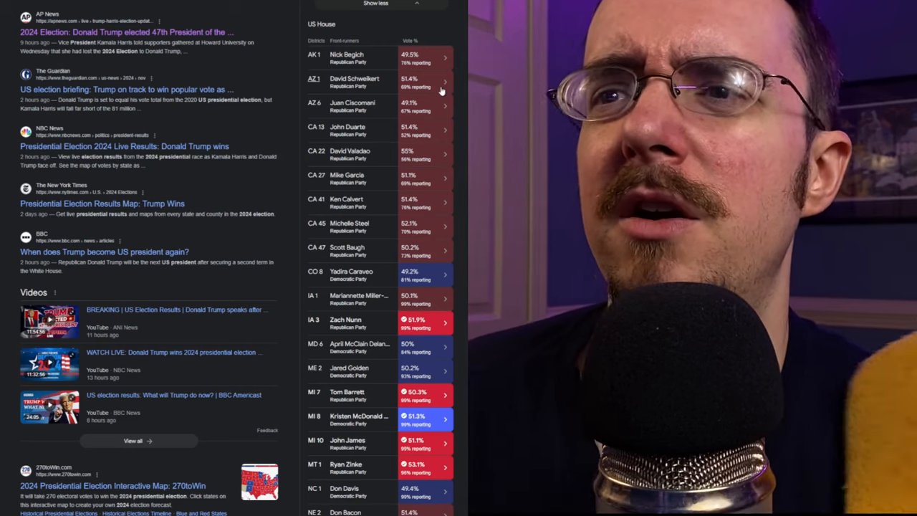
{"action": "mouse_move", "coordinate": [461, 112]}
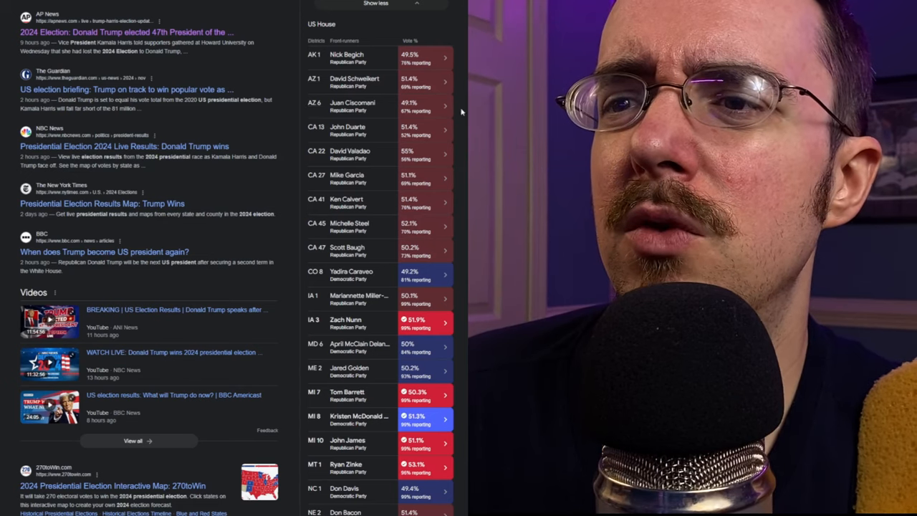
{"action": "mouse_move", "coordinate": [445, 228]}
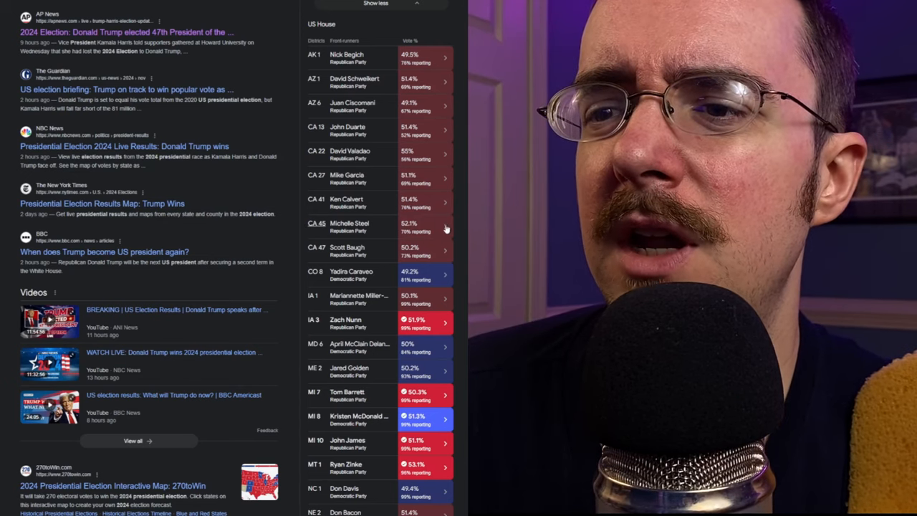
{"action": "scroll", "scroll_direction": "down", "scroll_amount": 3}
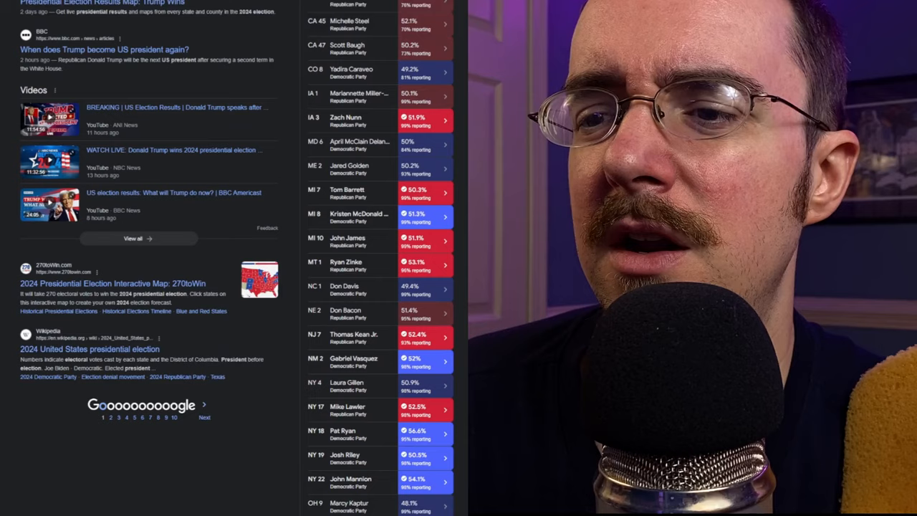
{"action": "scroll", "scroll_direction": "down", "scroll_amount": 3}
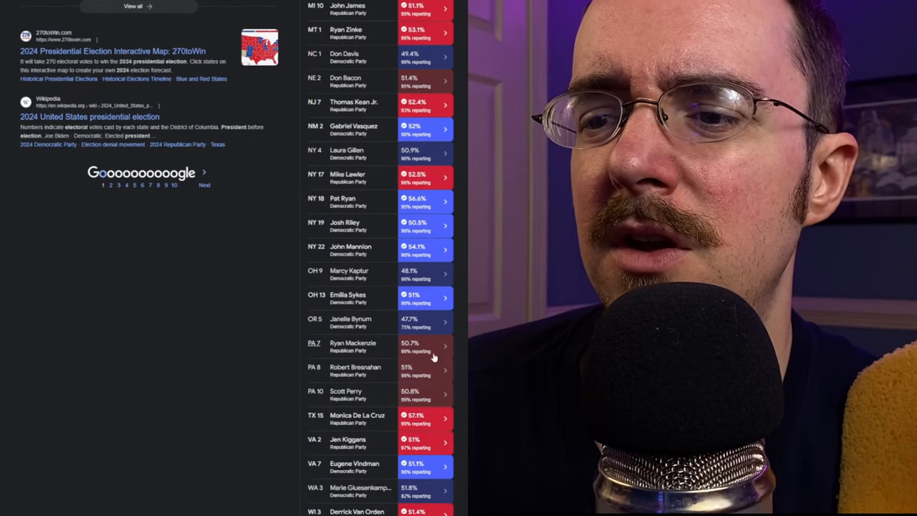
{"action": "scroll", "scroll_direction": "up", "scroll_amount": 3}
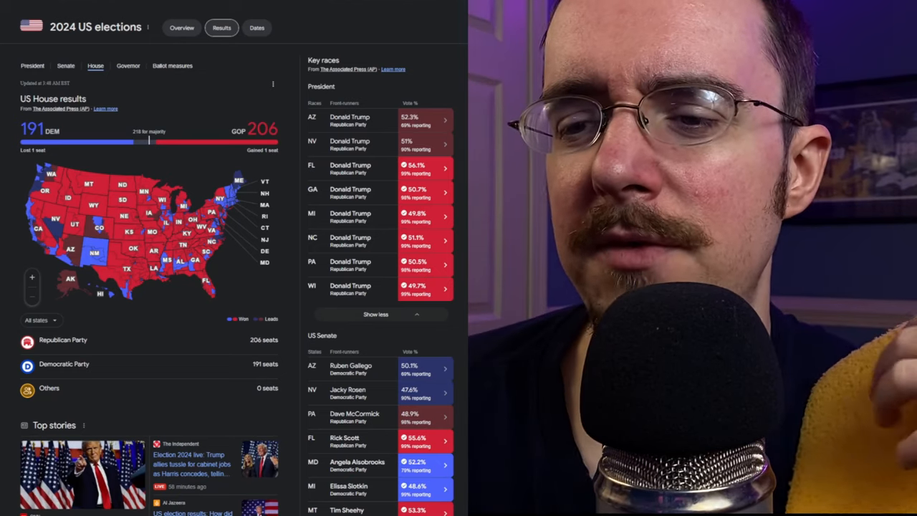
{"action": "scroll", "scroll_direction": "down", "scroll_amount": 3}
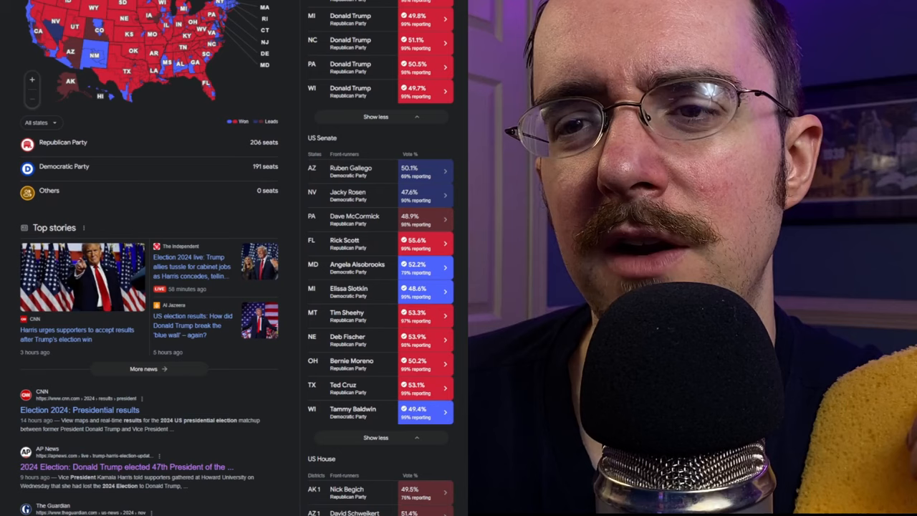
{"action": "scroll", "scroll_direction": "down", "scroll_amount": 3}
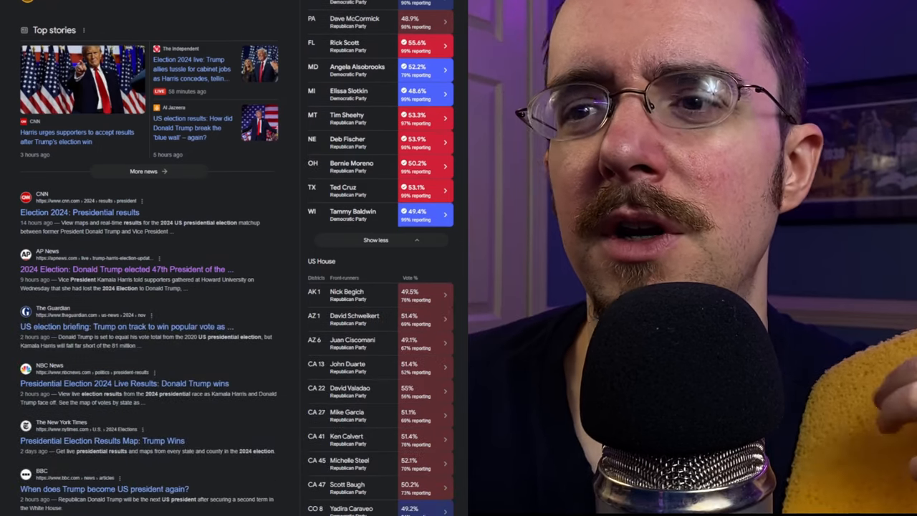
{"action": "scroll", "scroll_direction": "down", "scroll_amount": 3}
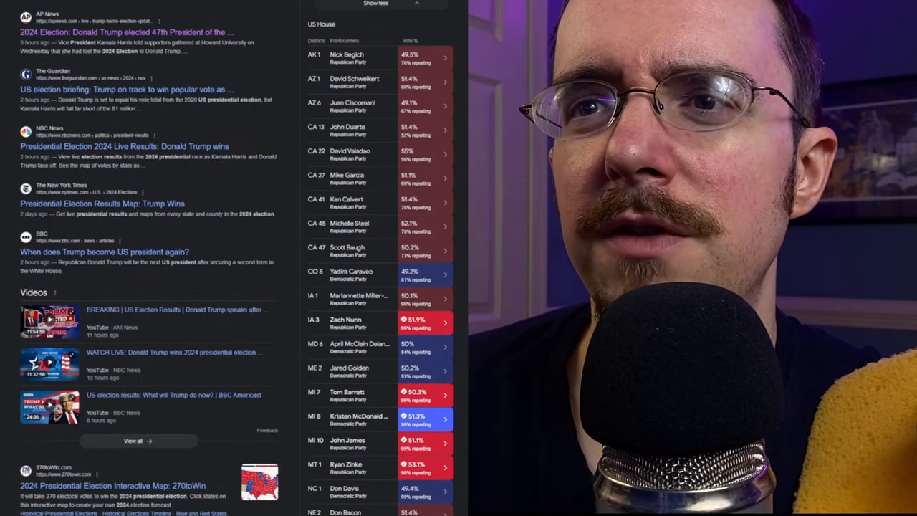
{"action": "scroll", "scroll_direction": "down", "scroll_amount": 3}
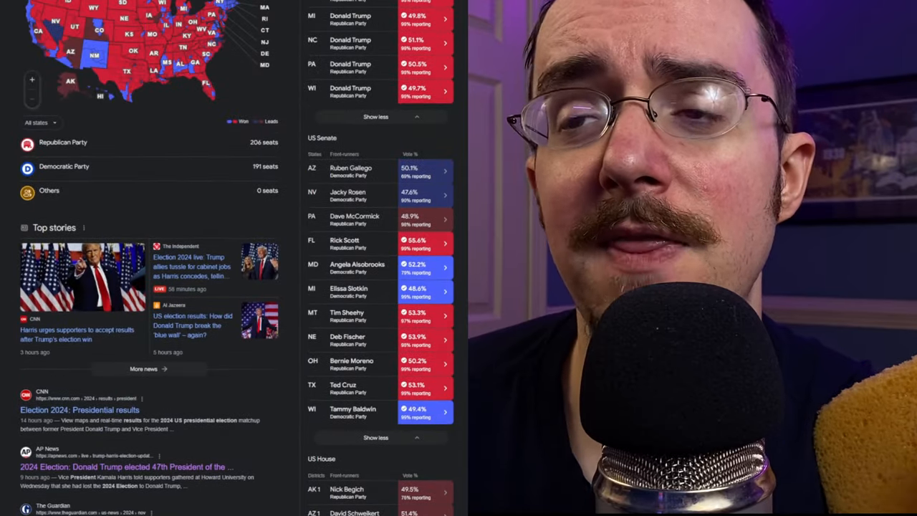
{"action": "scroll", "scroll_direction": "up", "scroll_amount": 3}
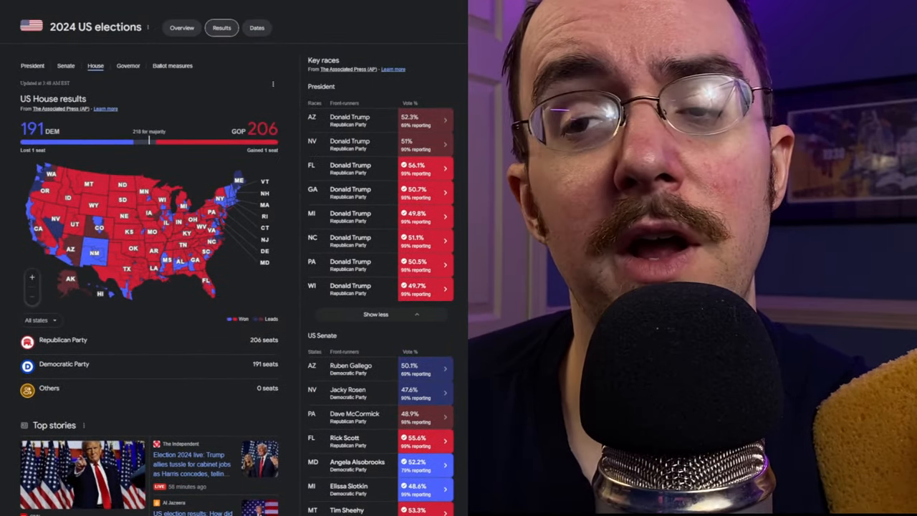